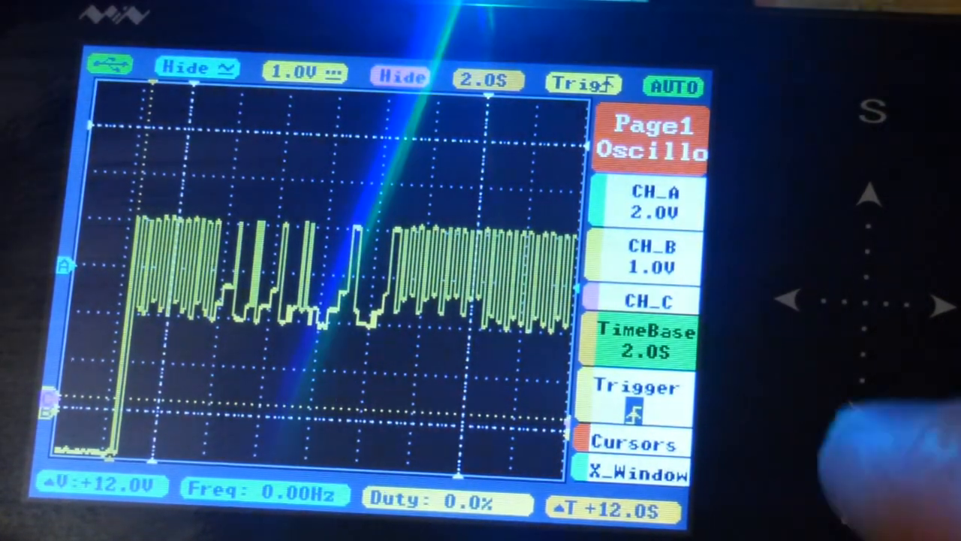
Step: Step the time base down from 2.0 s through 0.5 s to 0.1 ms per division
click(643, 338)
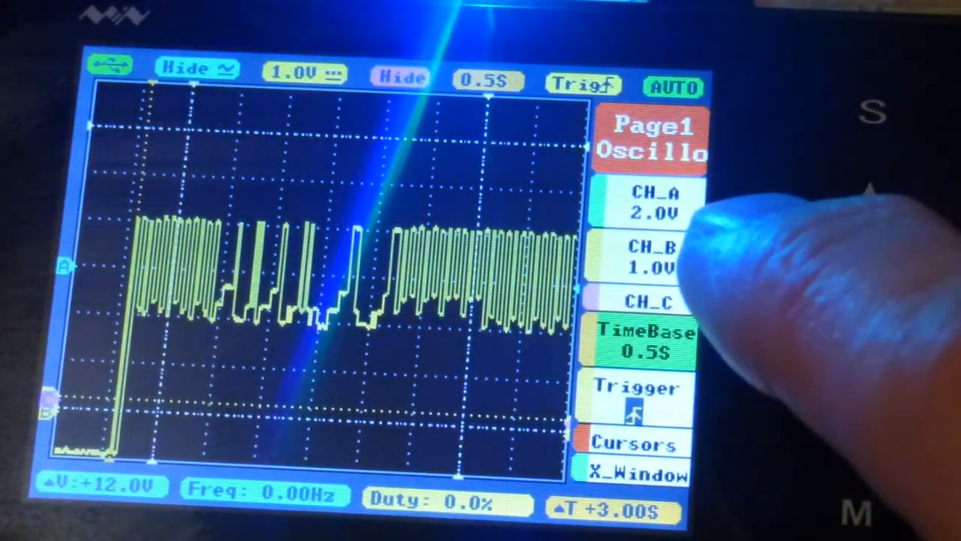
click(643, 338)
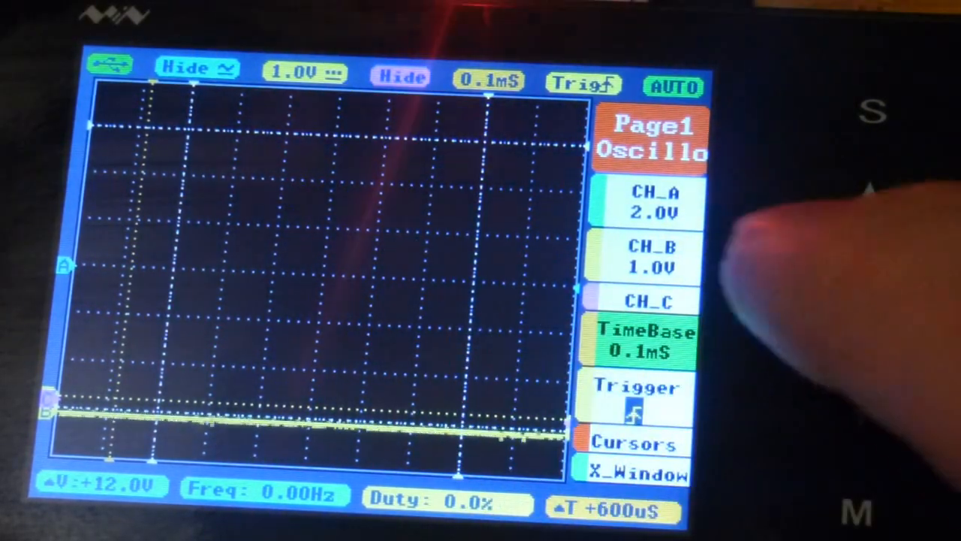
Step: Lengthen the time base to 20 ms so the end of the pulse burst shows
click(646, 338)
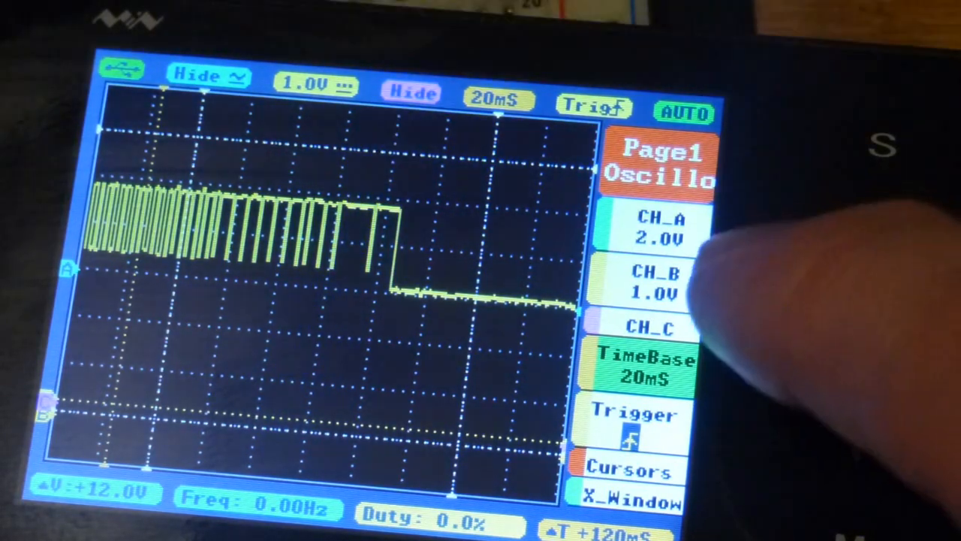
Step: Shorten the time base to 1.0 µs per division, leaving only a flat trace
click(649, 365)
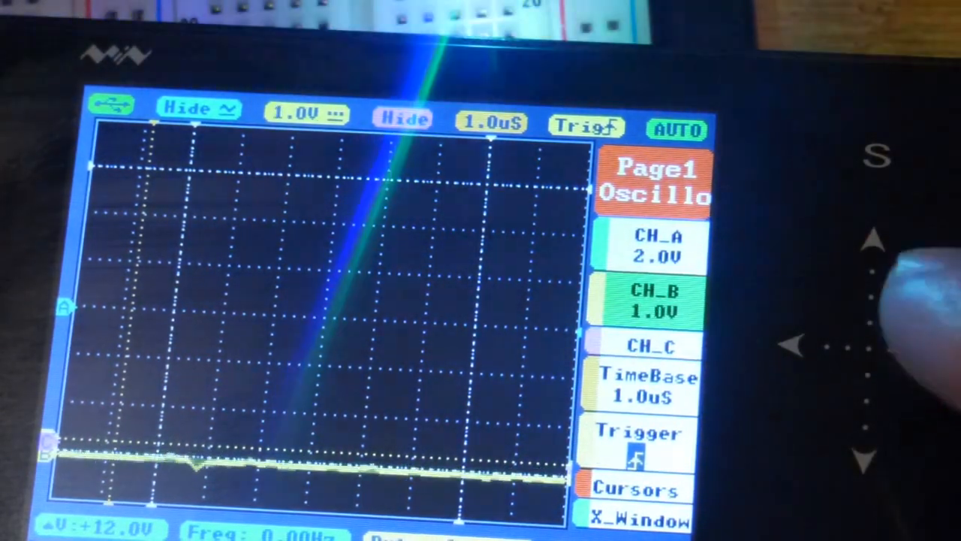
Step: Set the X_Window T offset to +6.00 µs and bring up its post-trigger/depth settings list
click(646, 387)
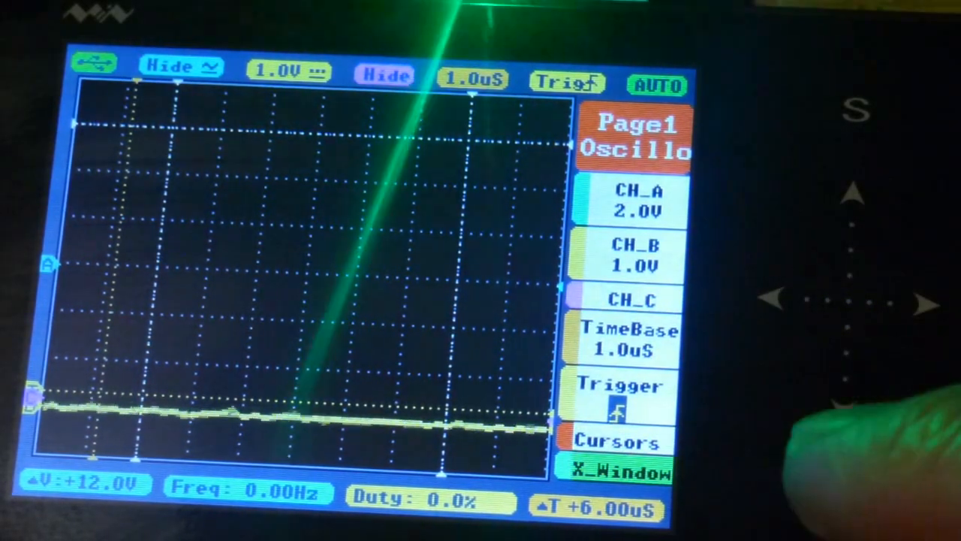
click(618, 471)
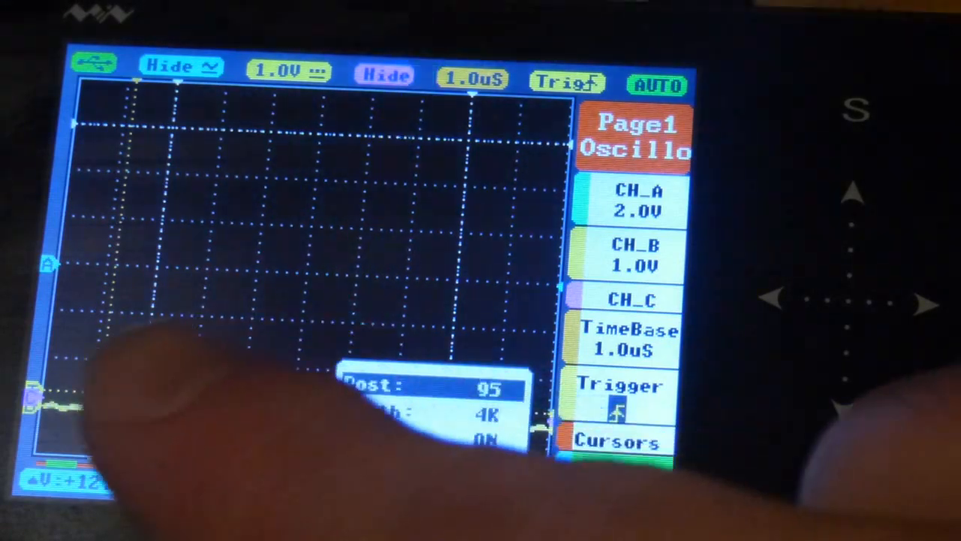